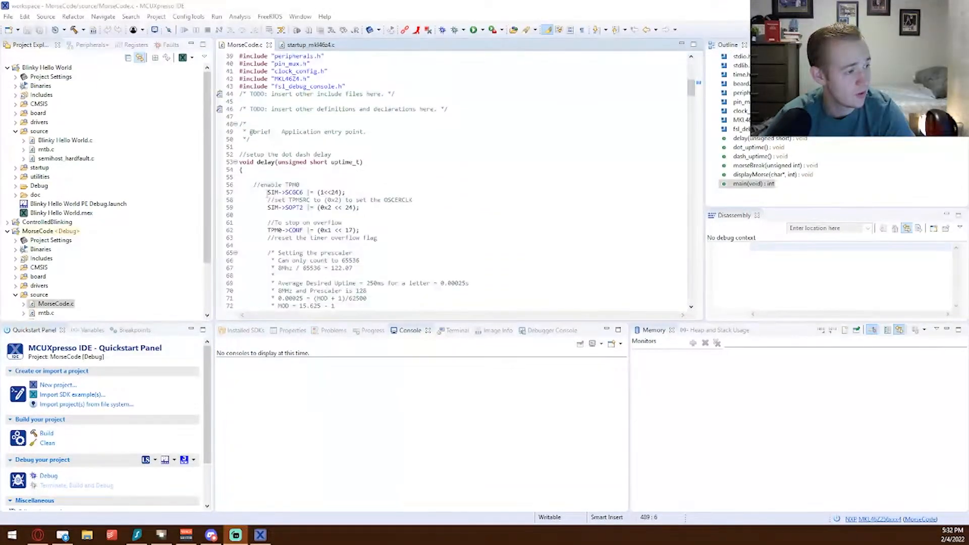
# - Walk through the Morse helper code: the LED-on line, the morseBreak signature and its 250 ms symbol delay
pyautogui.scroll(-3)
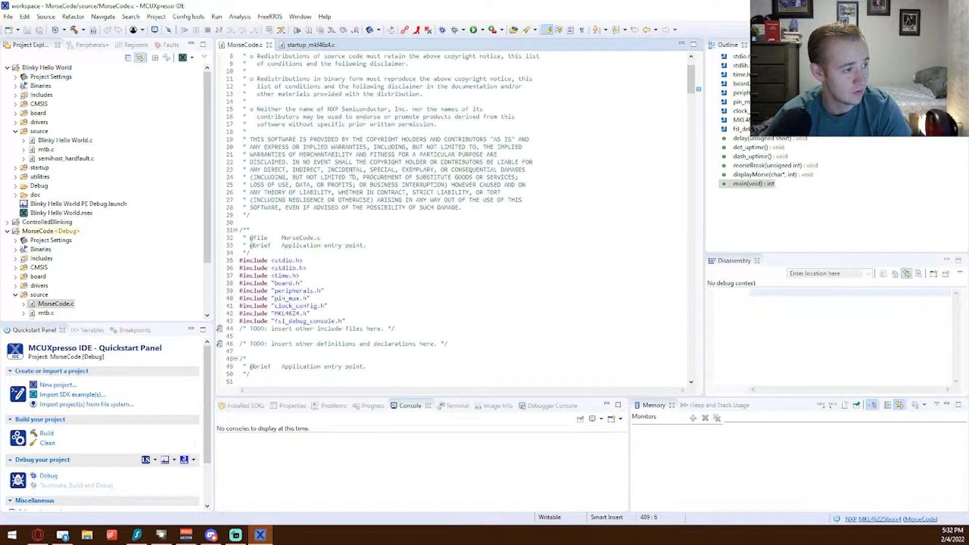
pyautogui.scroll(-3)
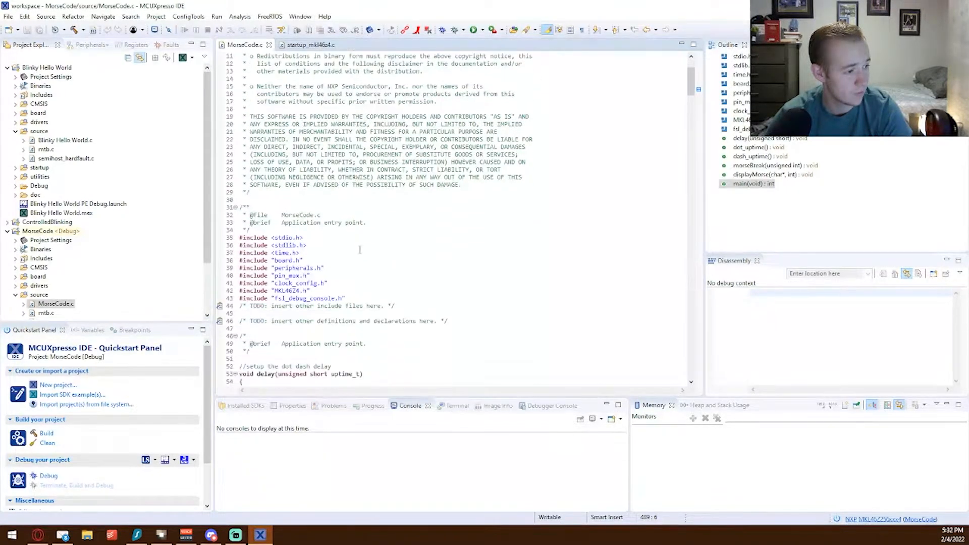
pyautogui.scroll(-3)
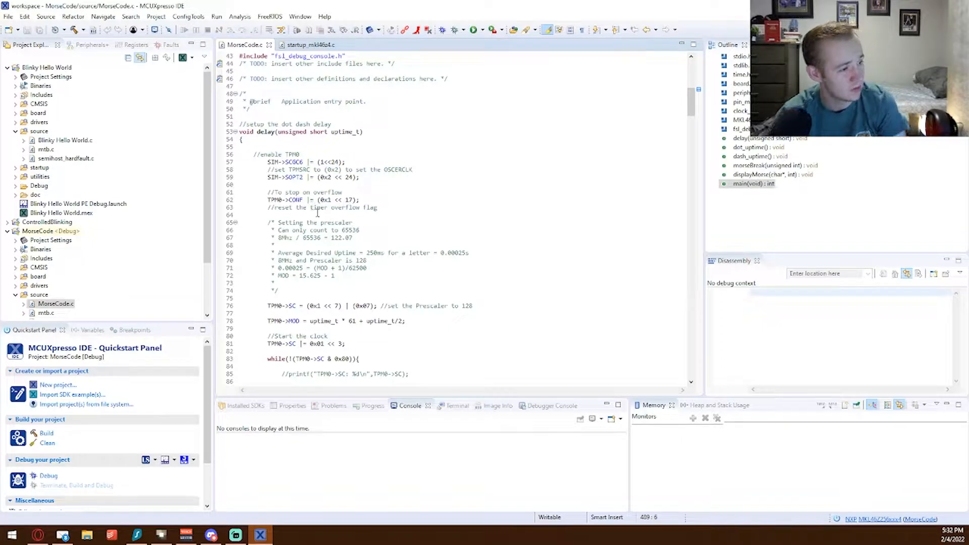
pyautogui.scroll(-3)
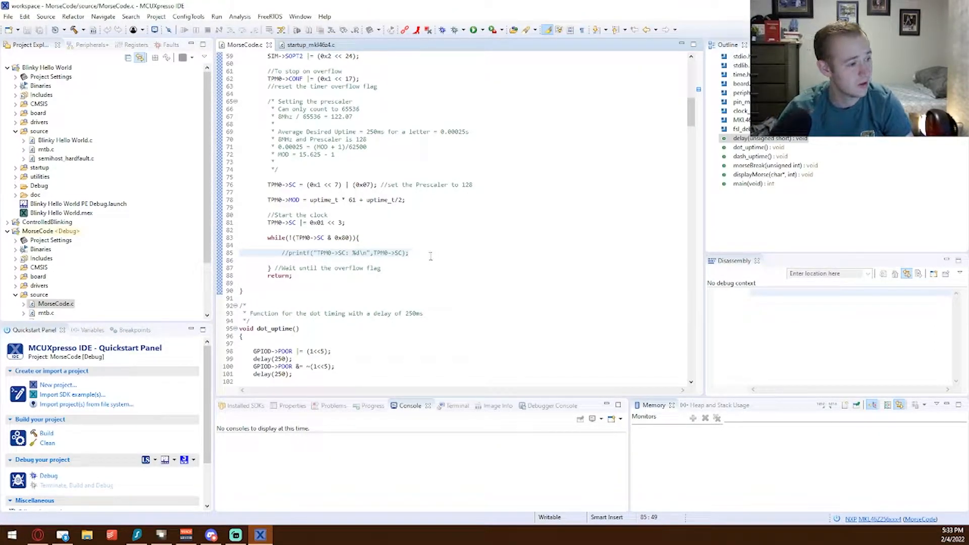
pyautogui.scroll(-3)
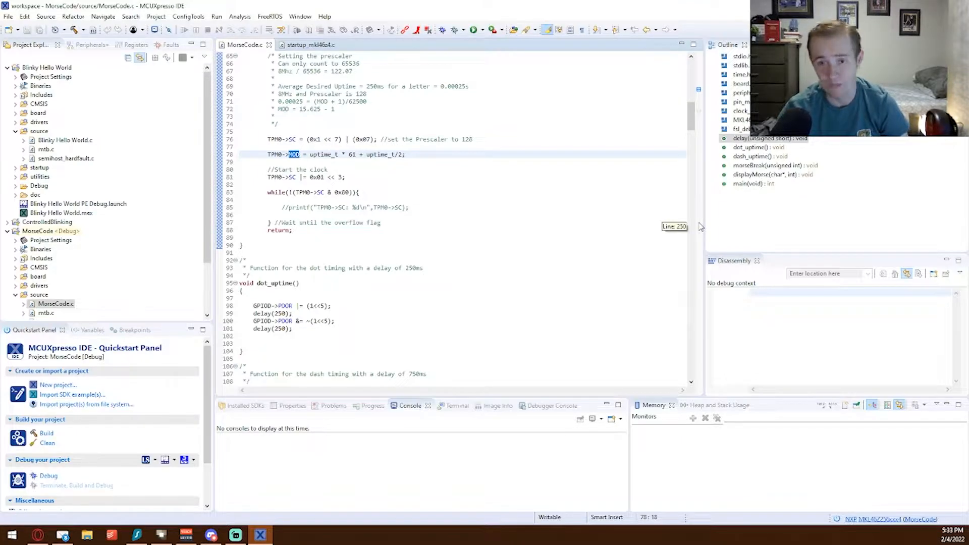
pyautogui.scroll(-3)
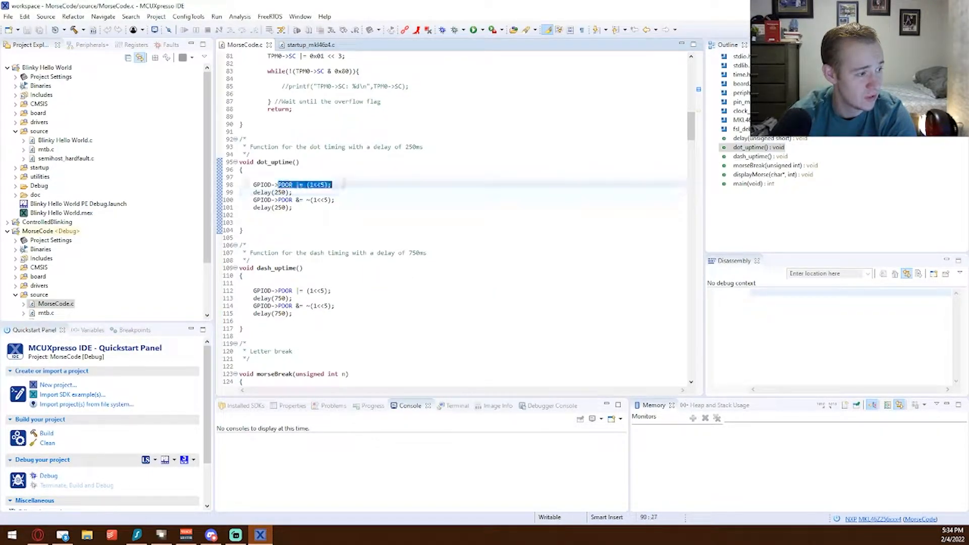
pyautogui.click(303, 183)
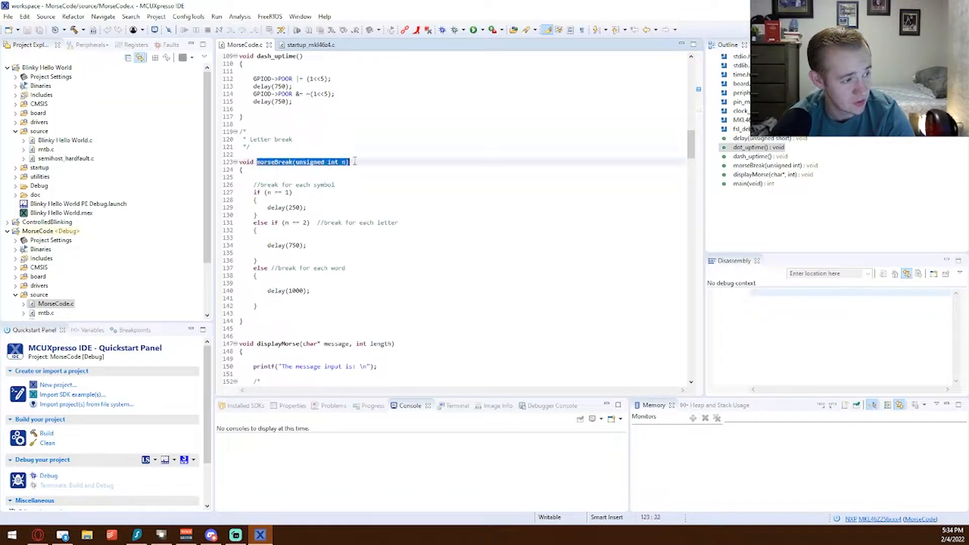
pyautogui.click(365, 192)
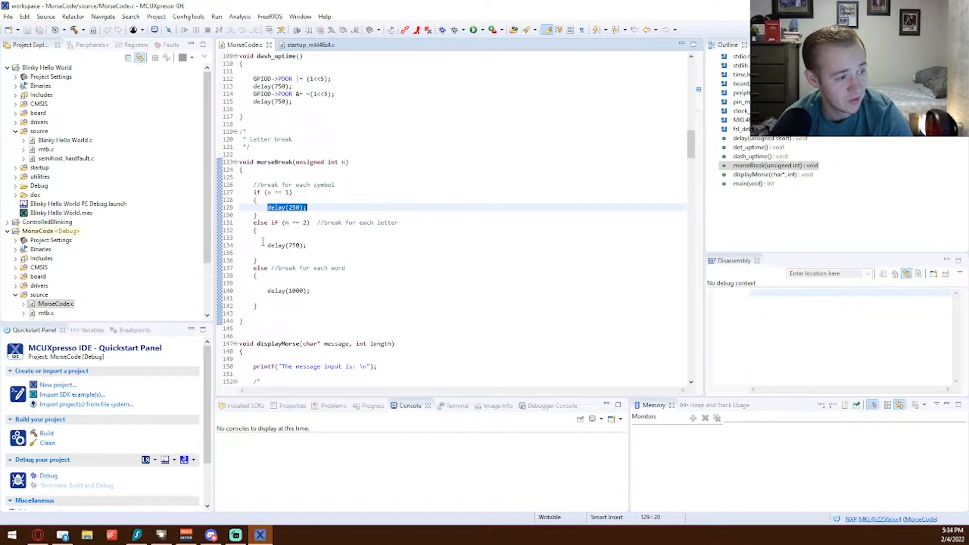
pyautogui.click(265, 244)
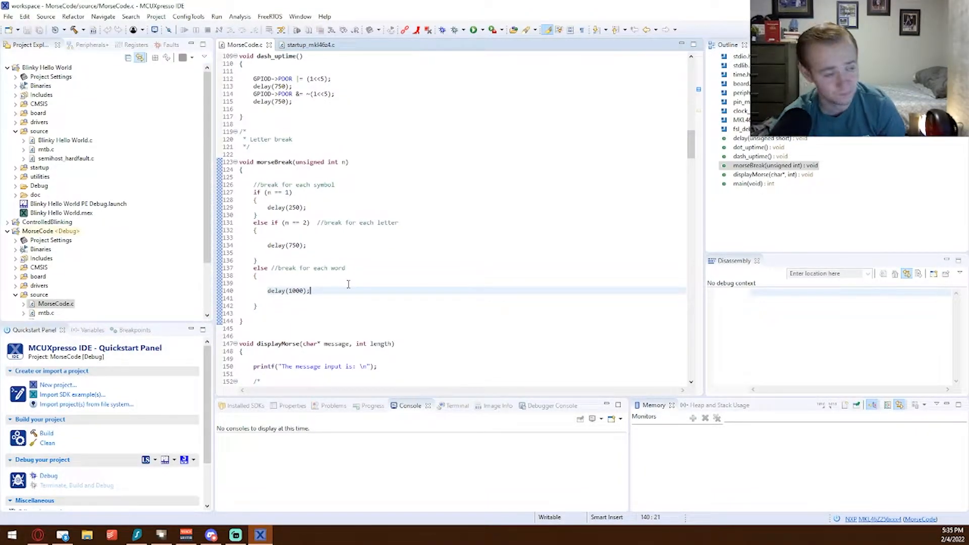
# - Review the letter switch cases, the default word-break call and the Z case dot calls, then launch the debug session
pyautogui.scroll(-3)
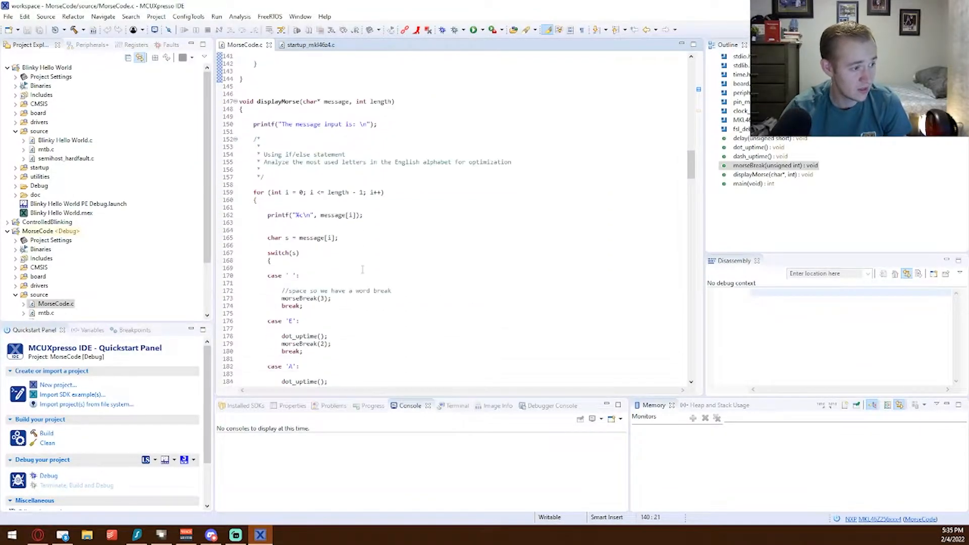
pyautogui.scroll(-3)
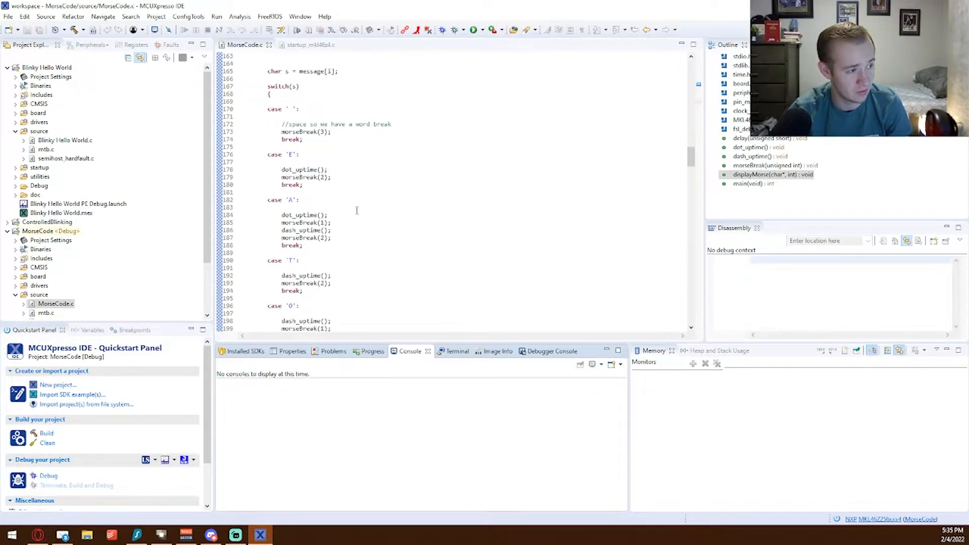
pyautogui.scroll(-3)
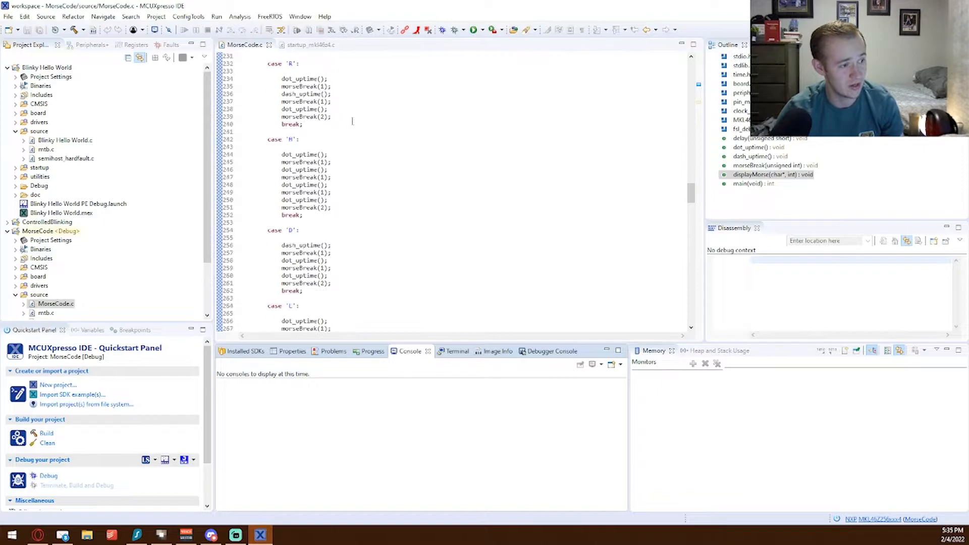
pyautogui.scroll(-3)
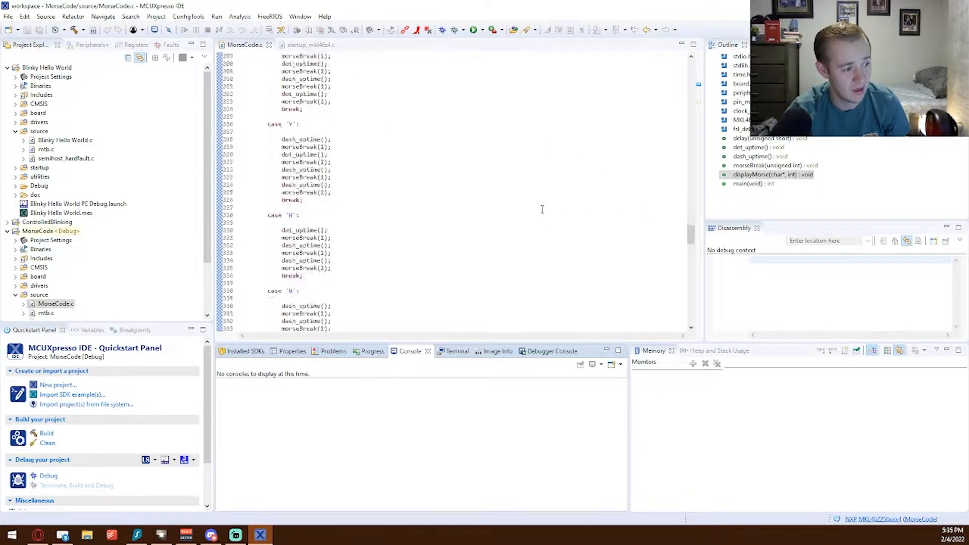
pyautogui.scroll(-3)
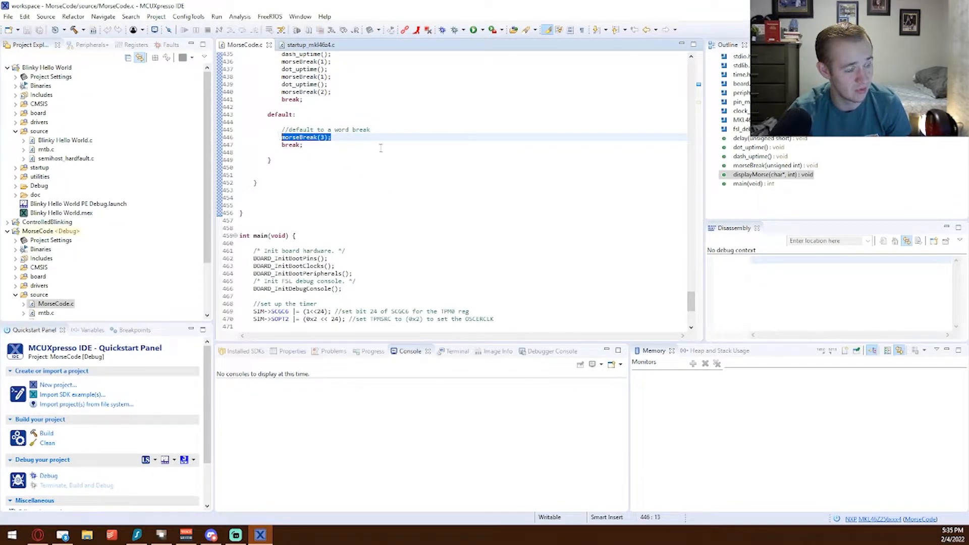
pyautogui.click(302, 145)
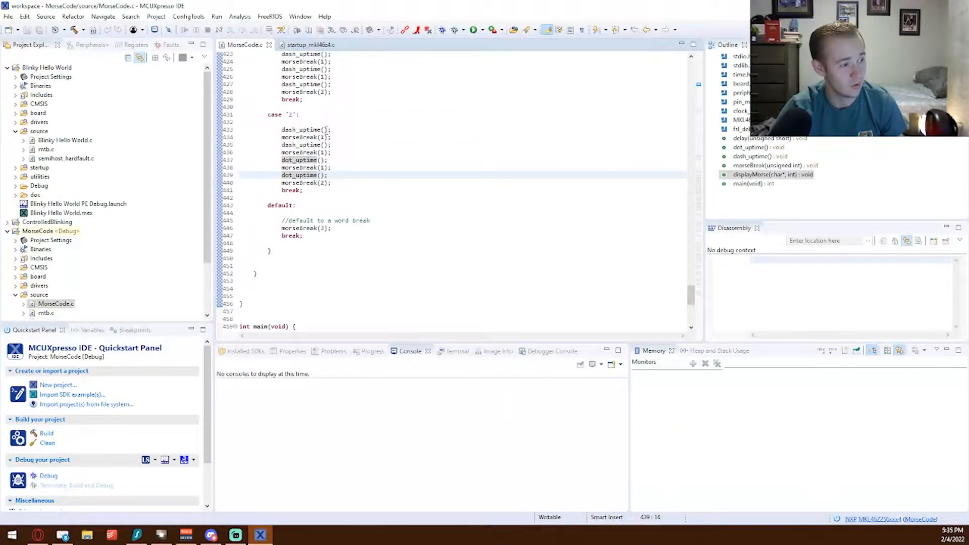
pyautogui.moveTo(281, 137); pyautogui.dragTo(333, 144)
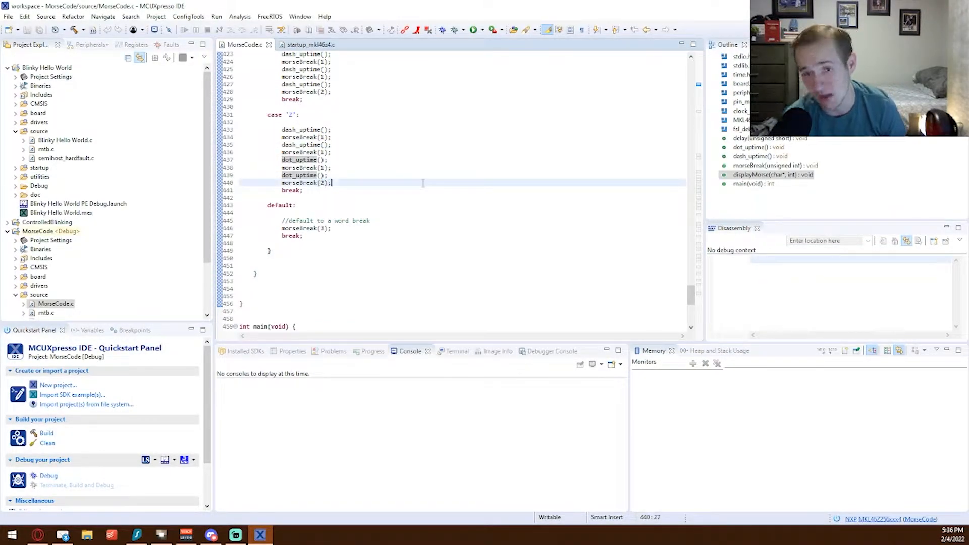
pyautogui.scroll(-3)
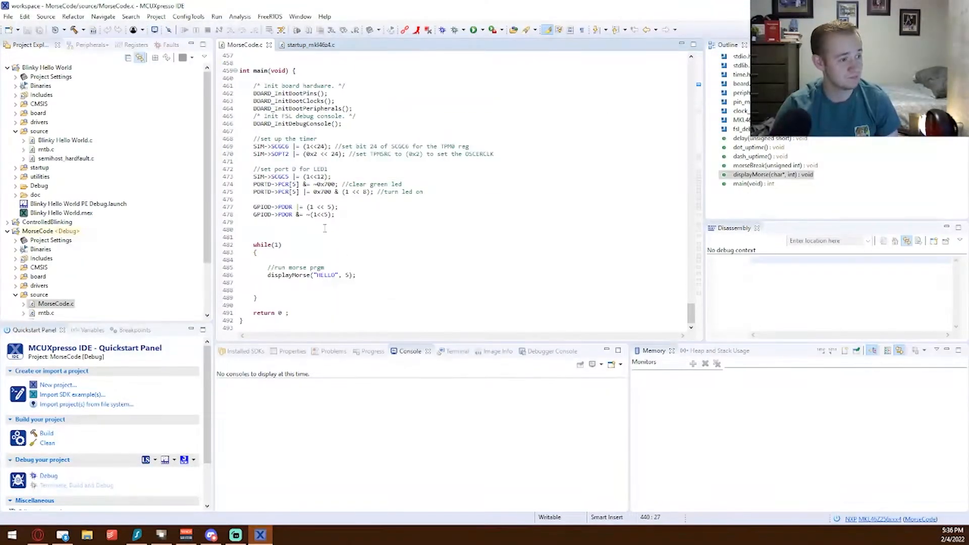
pyautogui.click(279, 138)
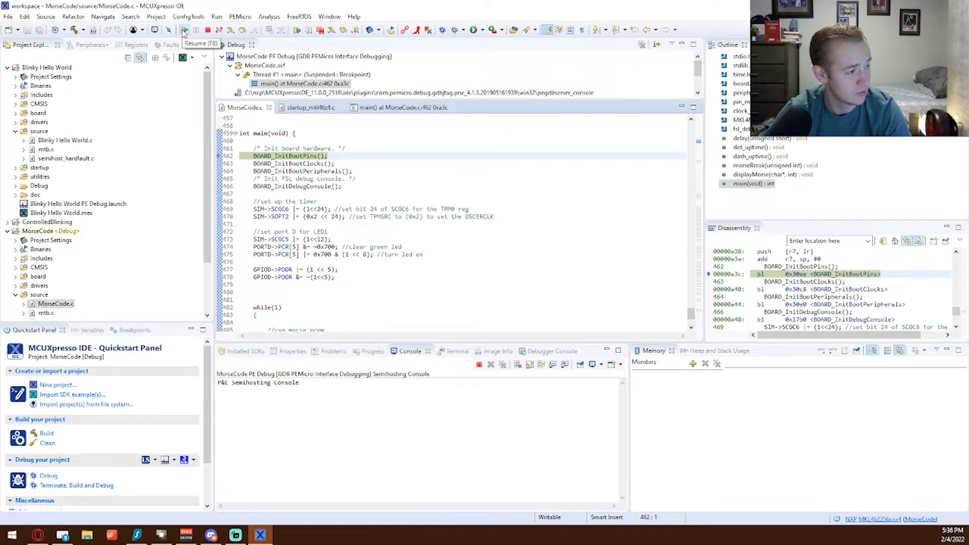
# - Resume execution past the main breakpoint so the console prints the HELLO letters
pyautogui.click(183, 29)
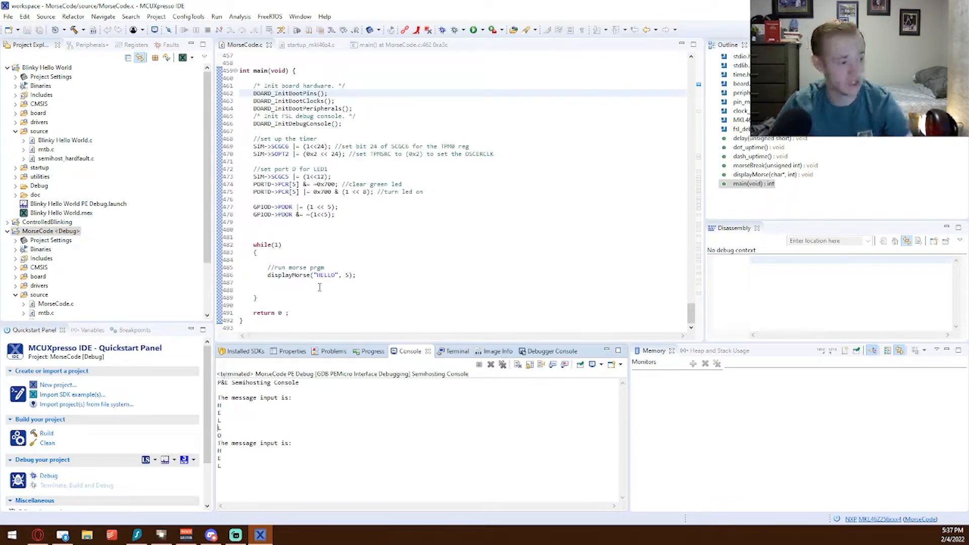
# - Change the displayMorse call to the string "MARK" with length 4
pyautogui.write('MARK')
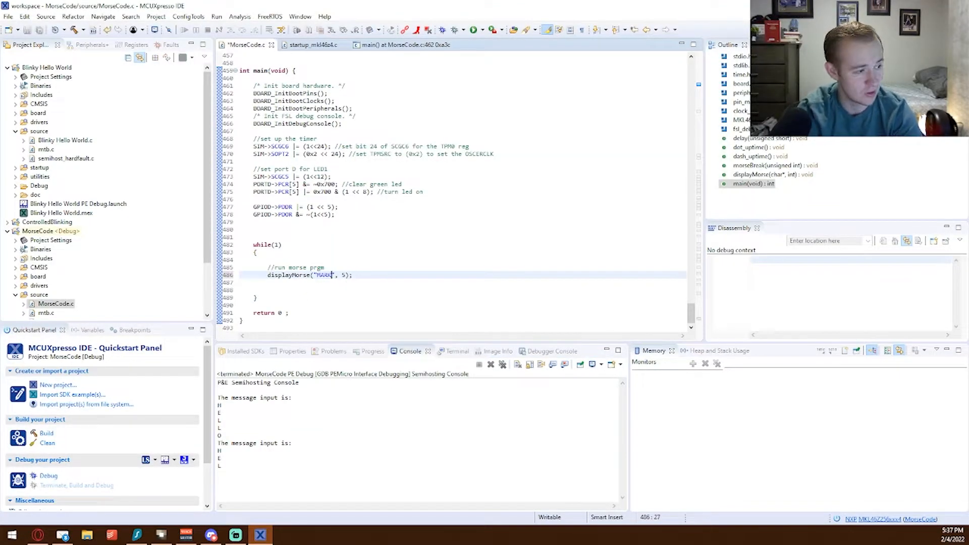
pyautogui.write('4')
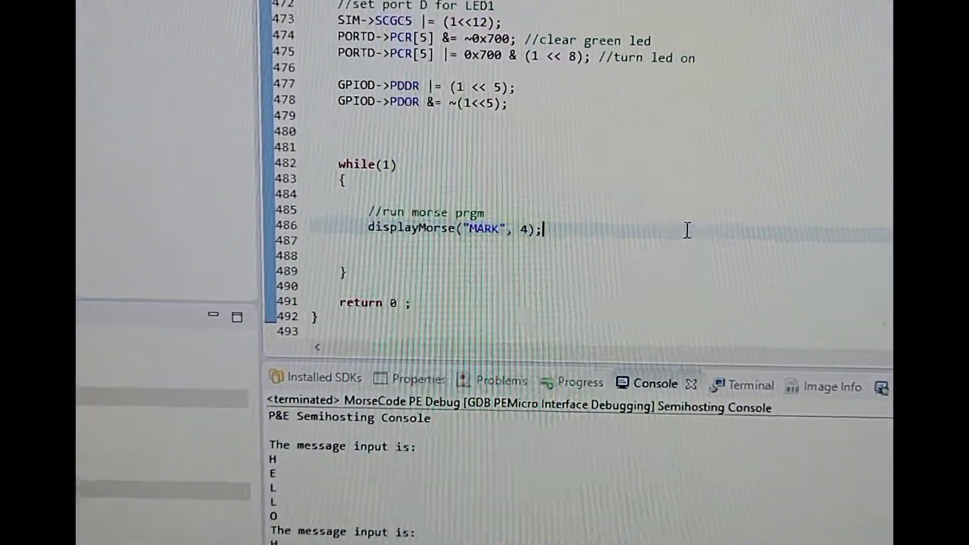
pyautogui.scroll(-3)
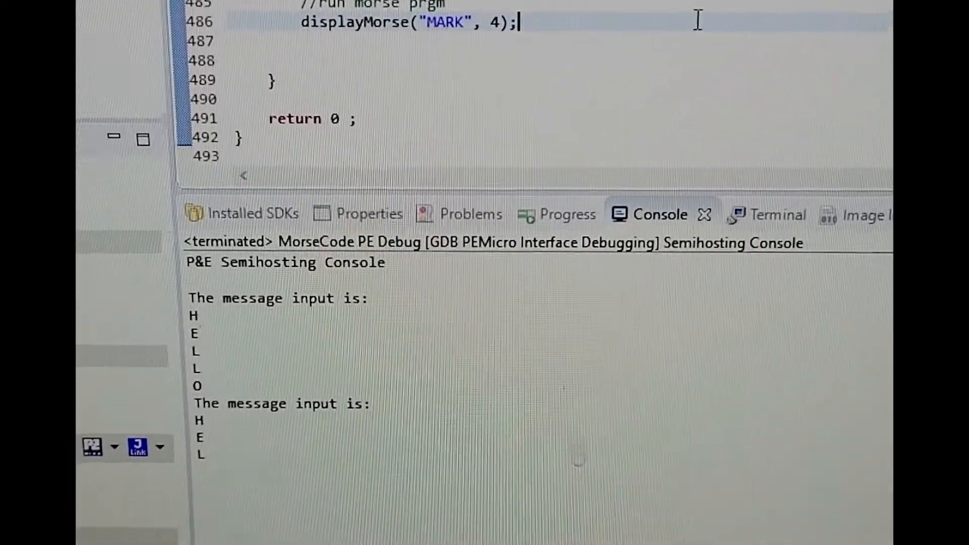